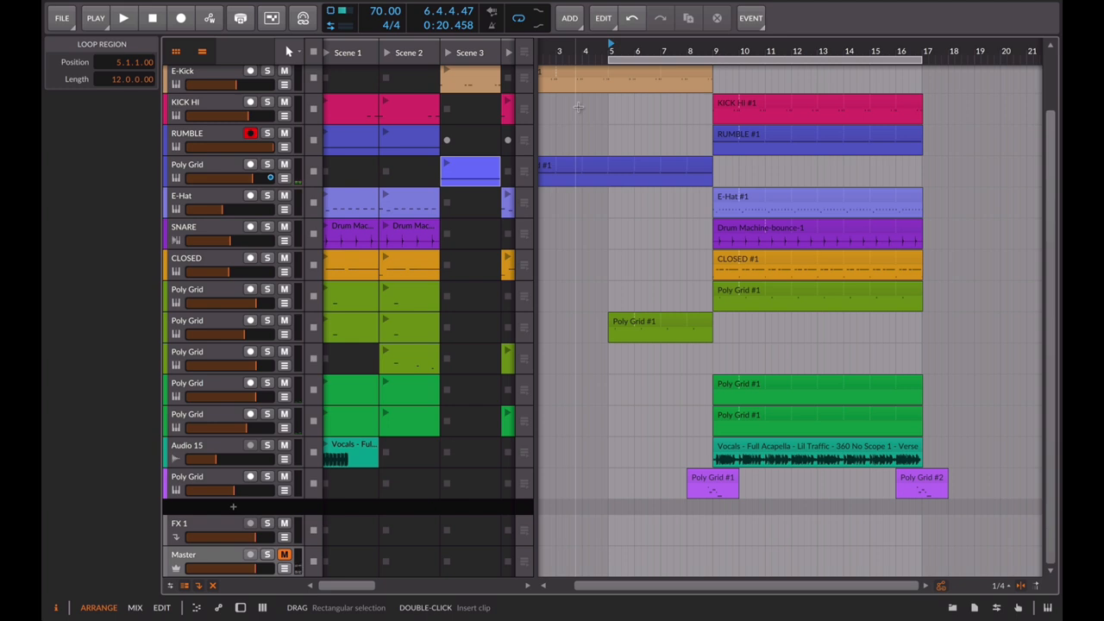
# Step: Start transport playback of the arrangement with its drum, bass, synth and vocal clips
pyautogui.click(125, 17)
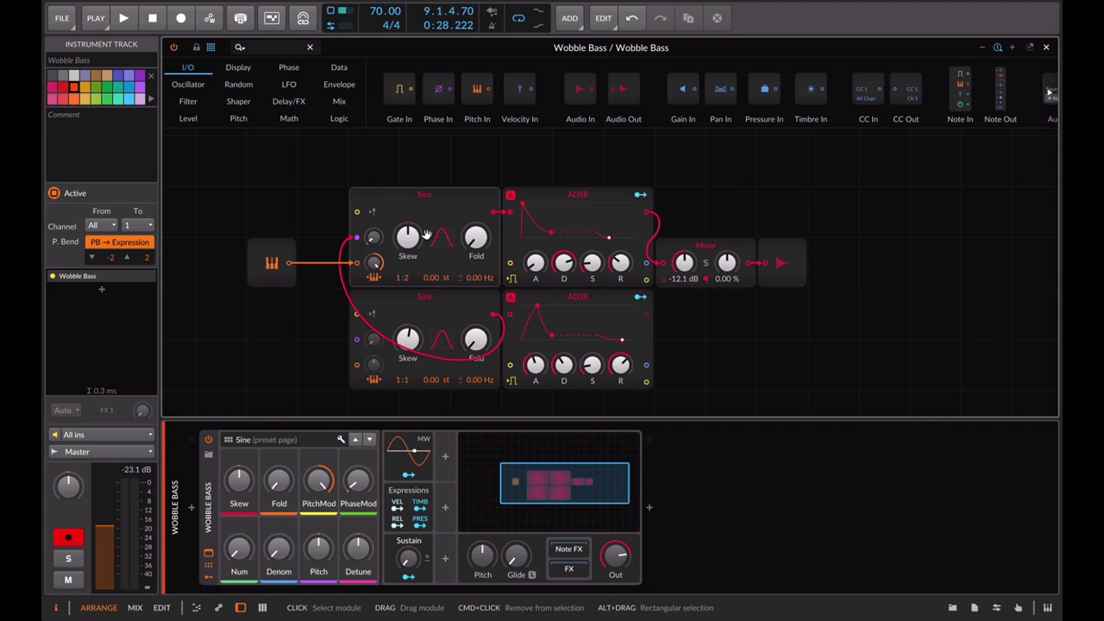
pyautogui.moveTo(447, 193)
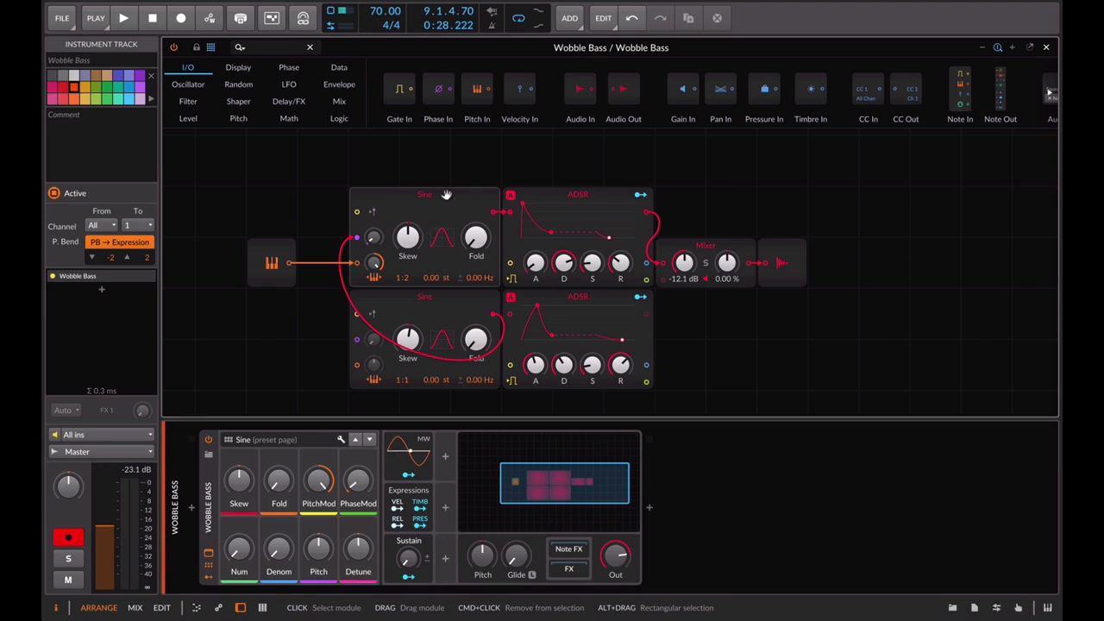
pyautogui.moveTo(517, 217)
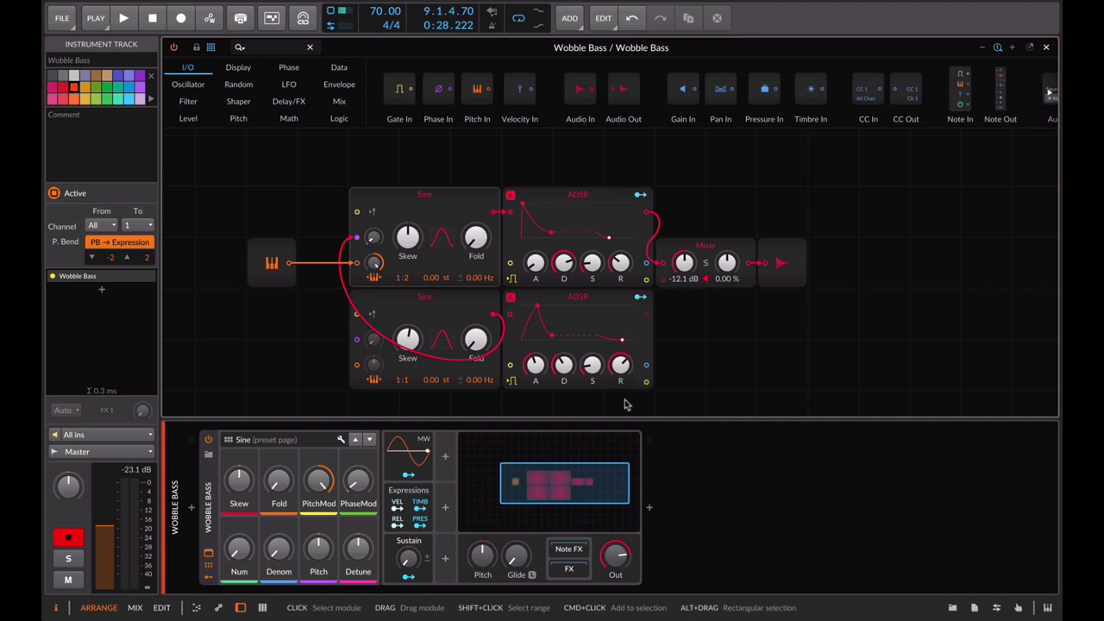
pyautogui.moveTo(642, 440)
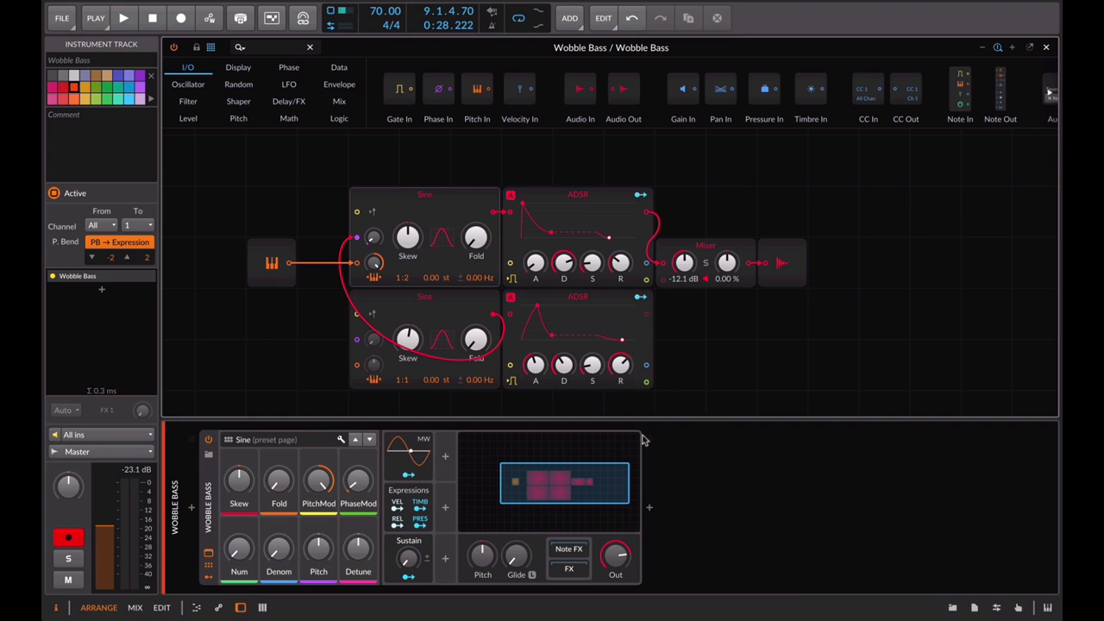
pyautogui.moveTo(592, 364)
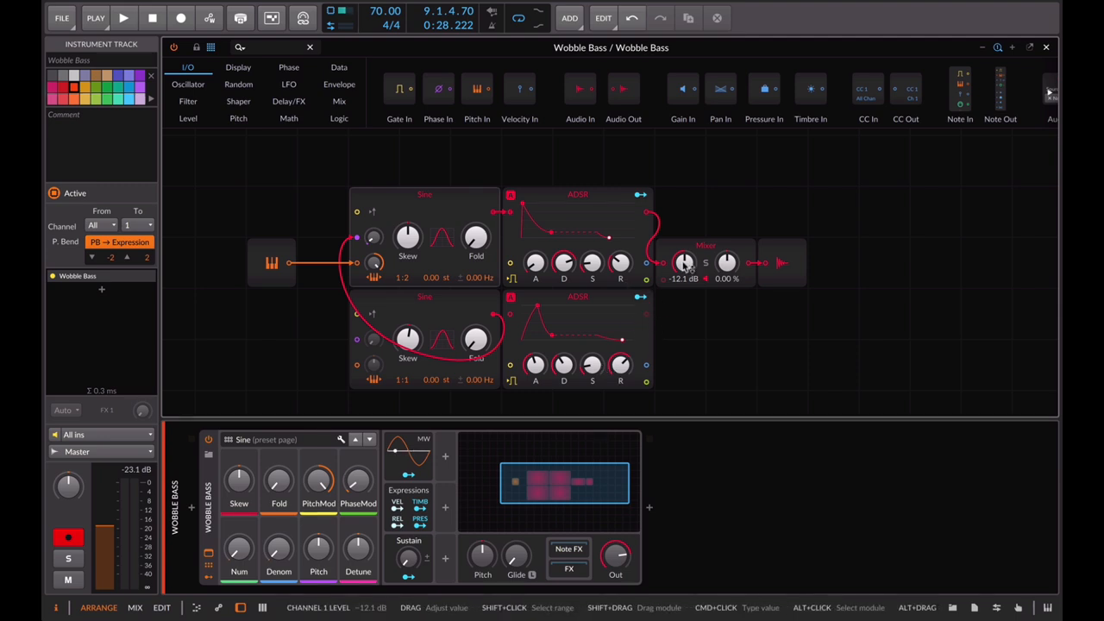
pyautogui.moveTo(645, 255)
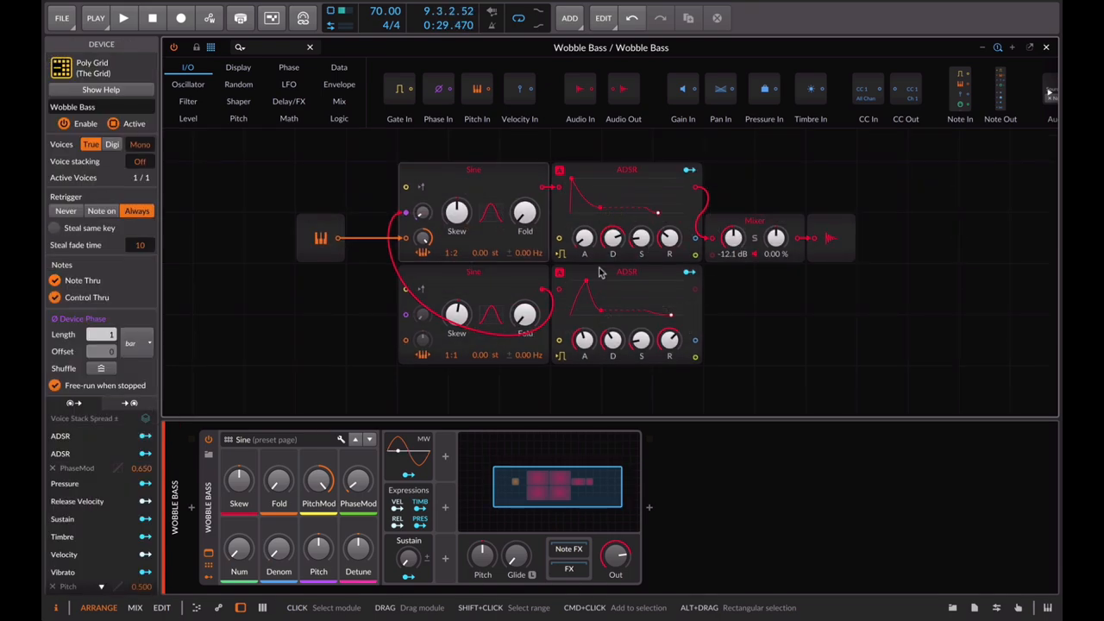
# Step: Show the Wobble Bass Poly Grid patch with its two sine oscillators and ADSR envelopes
pyautogui.click(124, 17)
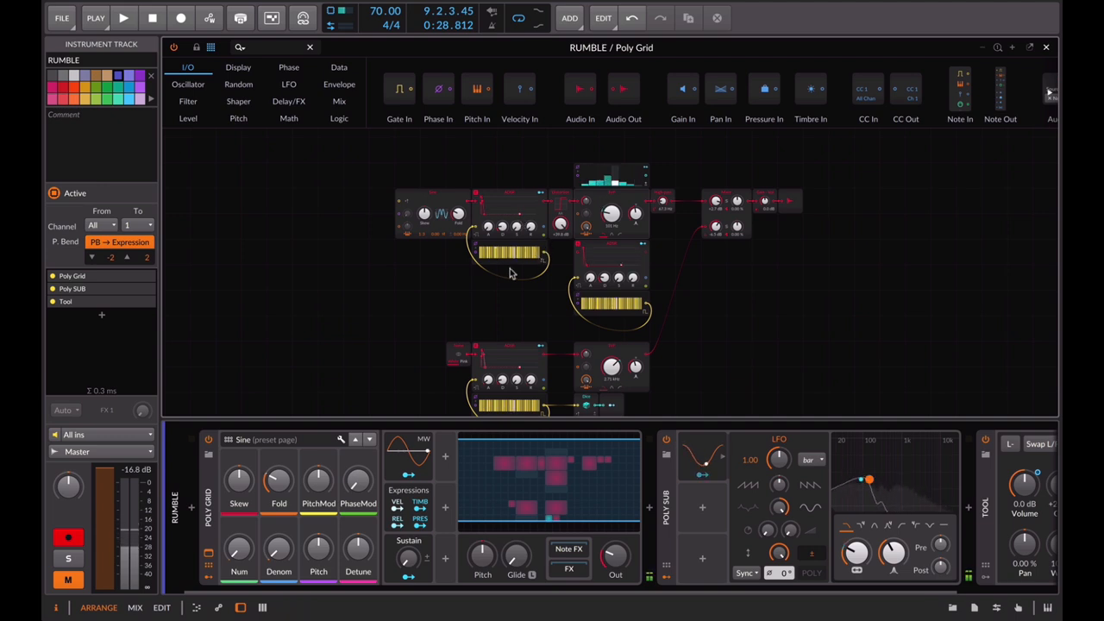
pyautogui.moveTo(524, 324)
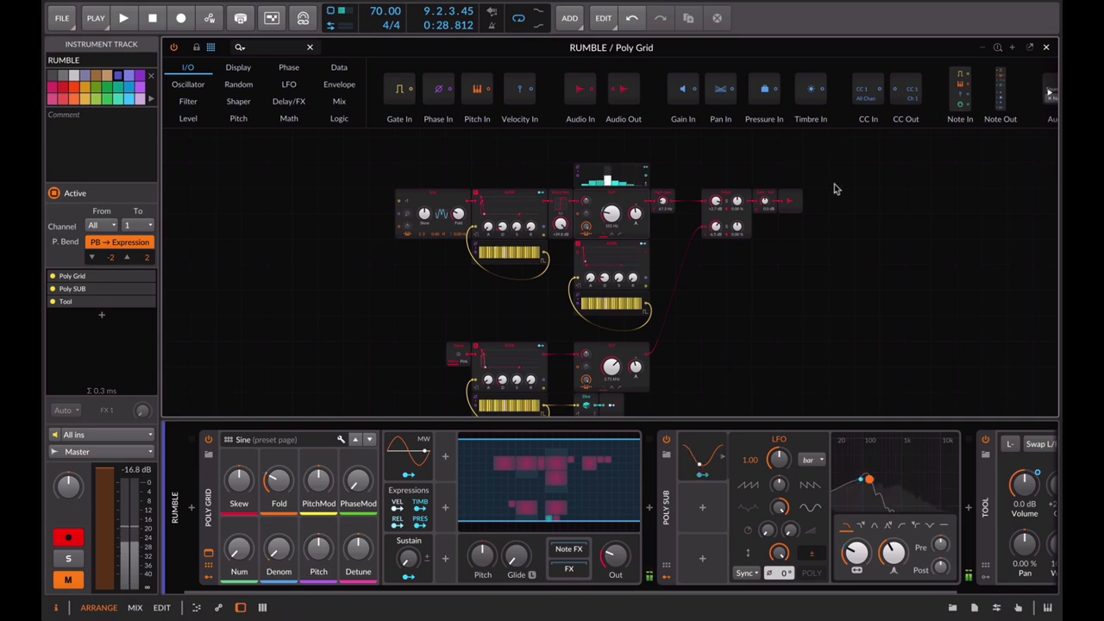
# Step: Resume playback with the RUMBLE Poly Grid patch and its device inspector shown
pyautogui.click(124, 17)
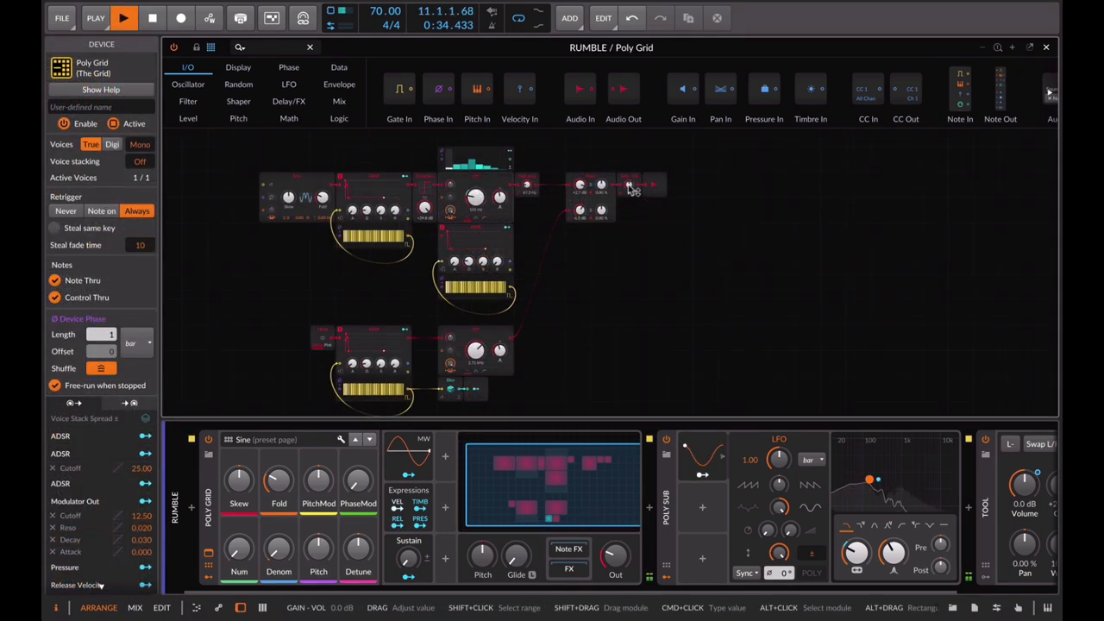